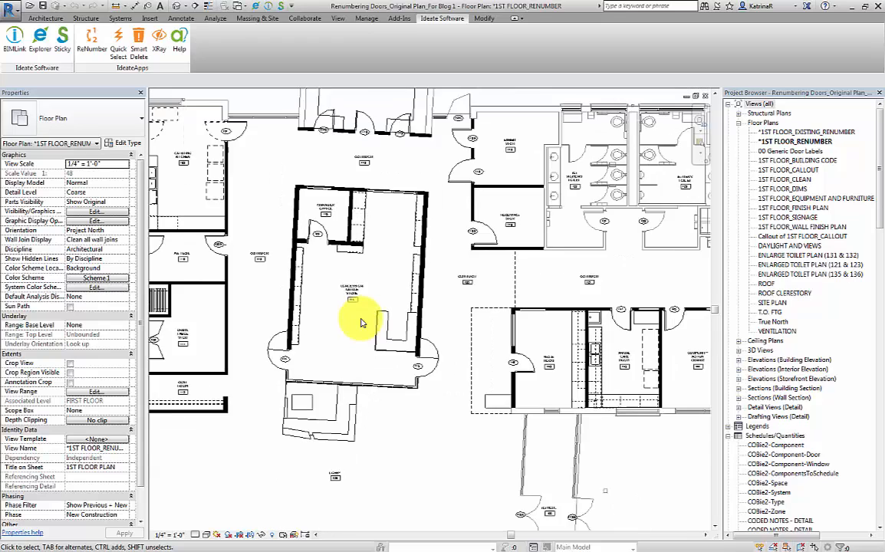
- Zoom to fit so the whole 1ST FLOOR_RENUMBER plan is visible
scroll(down, 3)
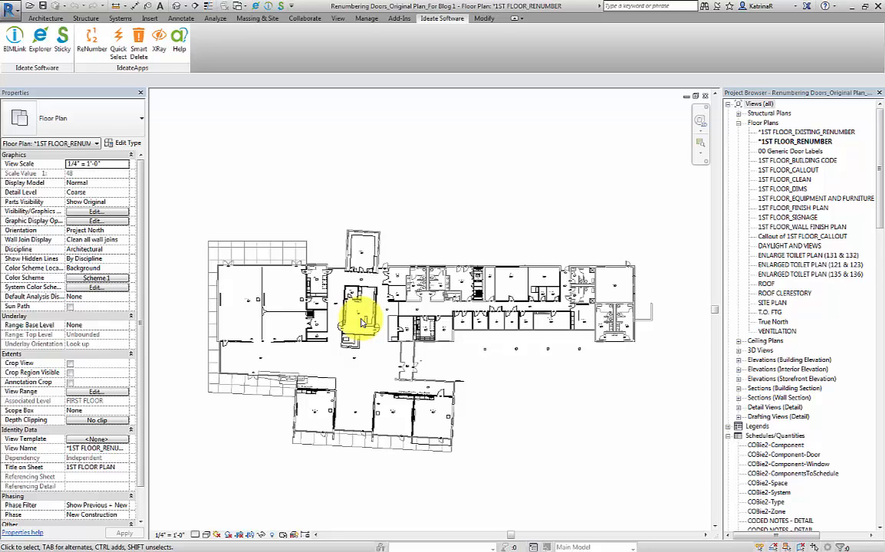
click(442, 19)
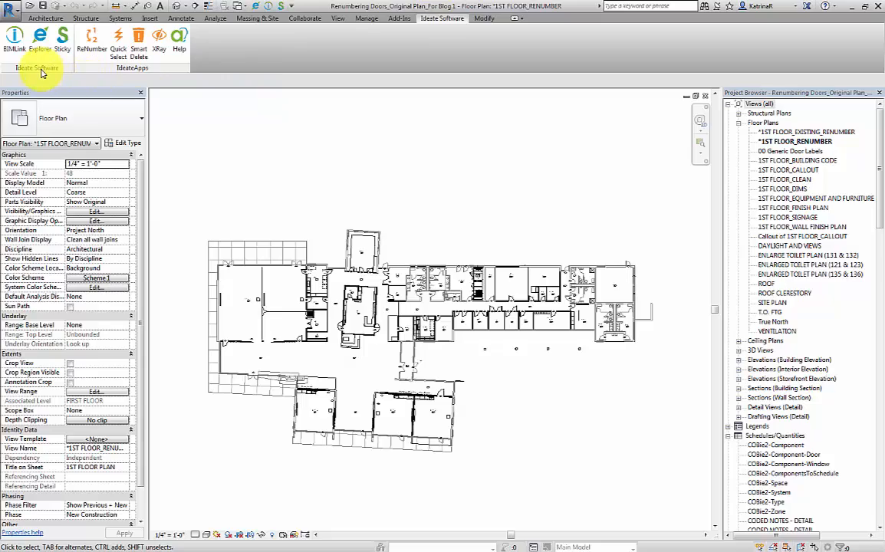
mouse_move(40, 37)
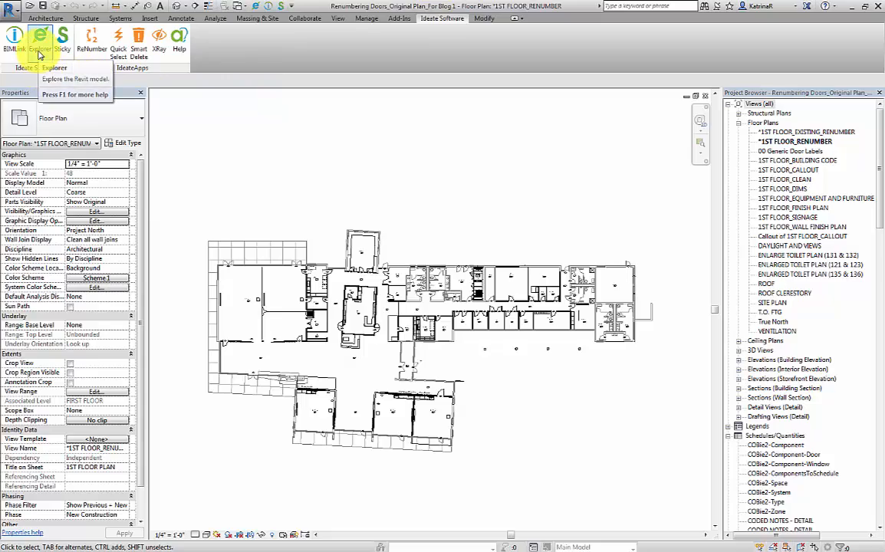
- In Ideate Explorer, sort by Phase, search 'Door' and select the Existing (24) group
click(40, 37)
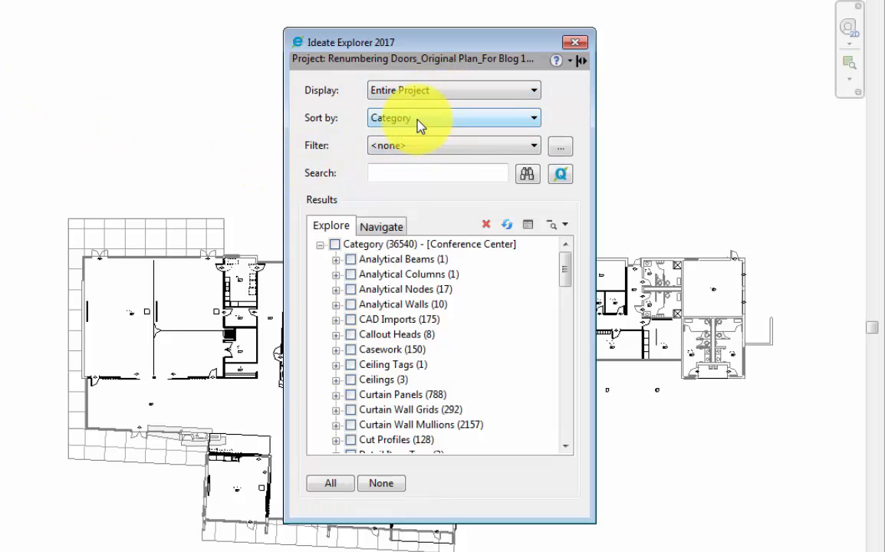
click(453, 116)
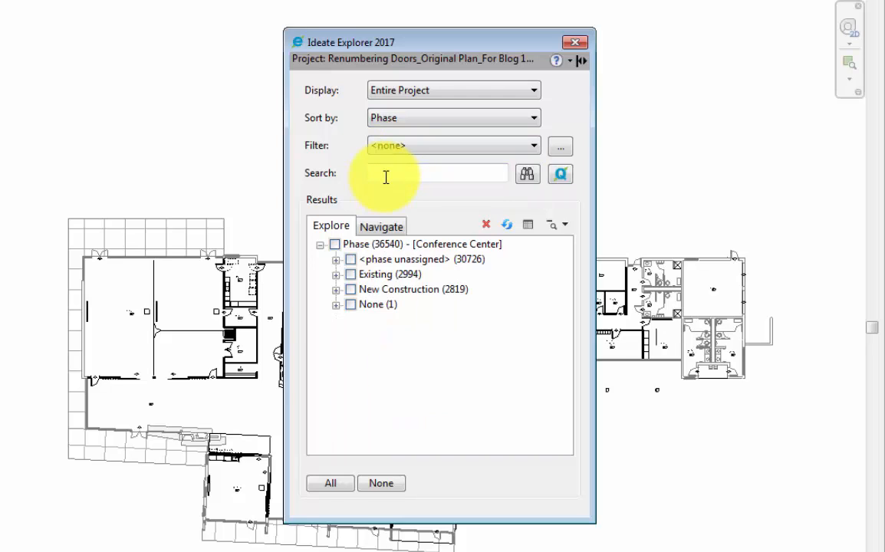
text(Door)
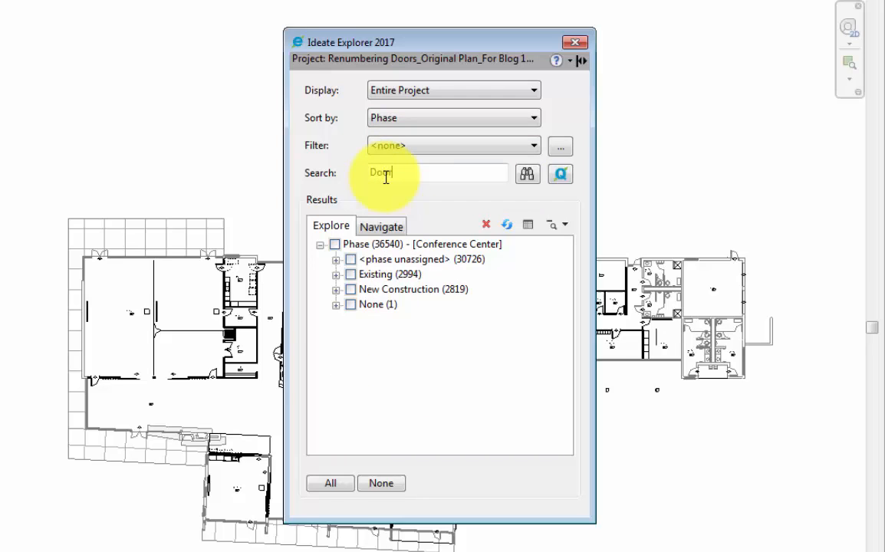
click(528, 174)
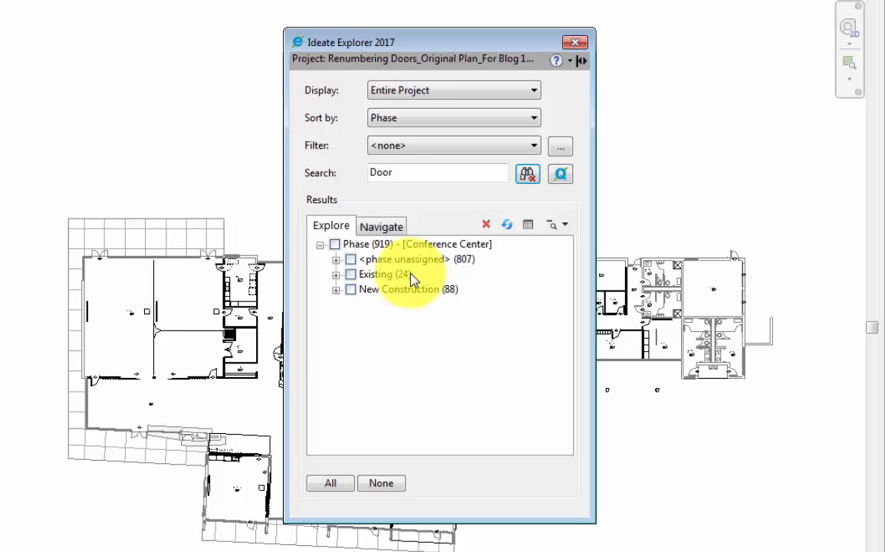
click(350, 275)
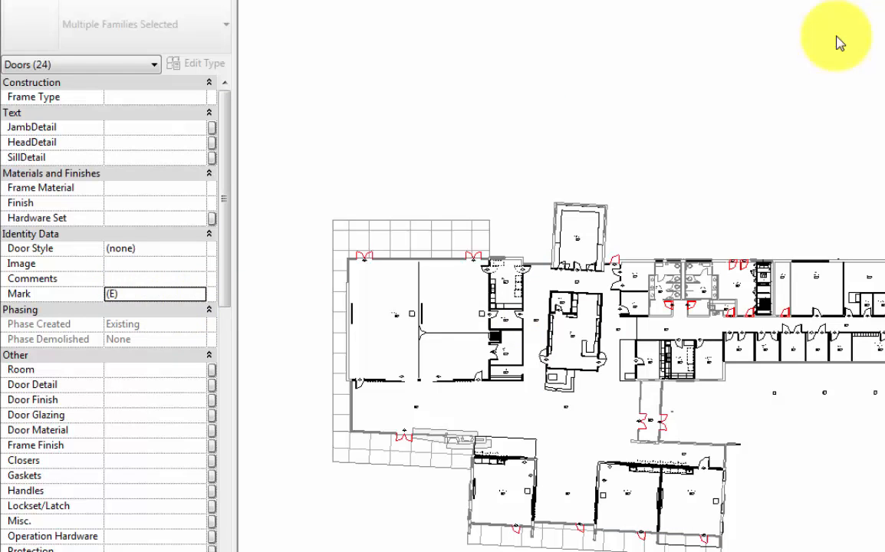
mouse_move(648, 233)
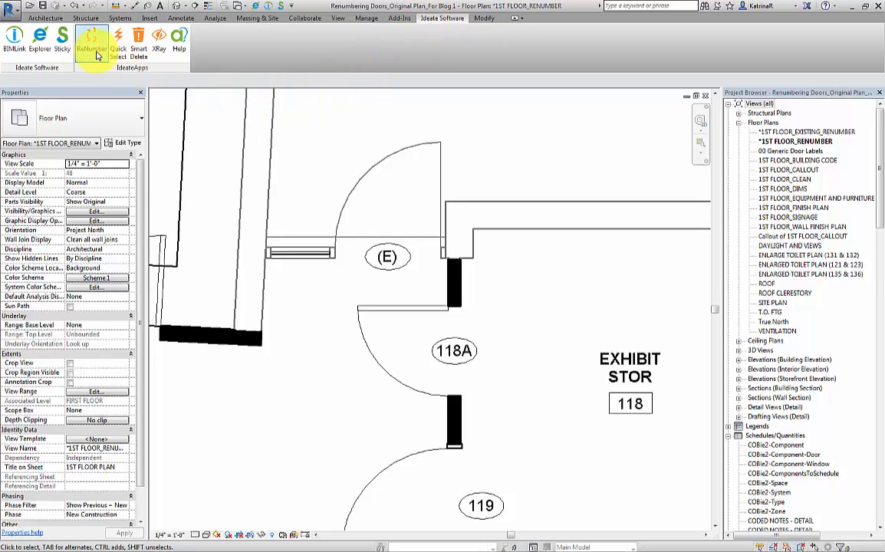
- Launch Ideate ReNumber and bring up its Manage menu for rules
click(92, 39)
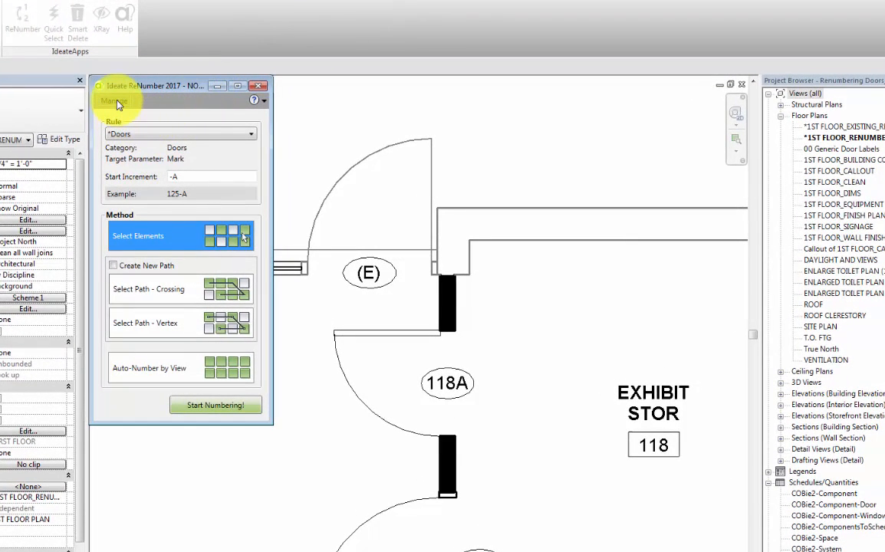
click(113, 102)
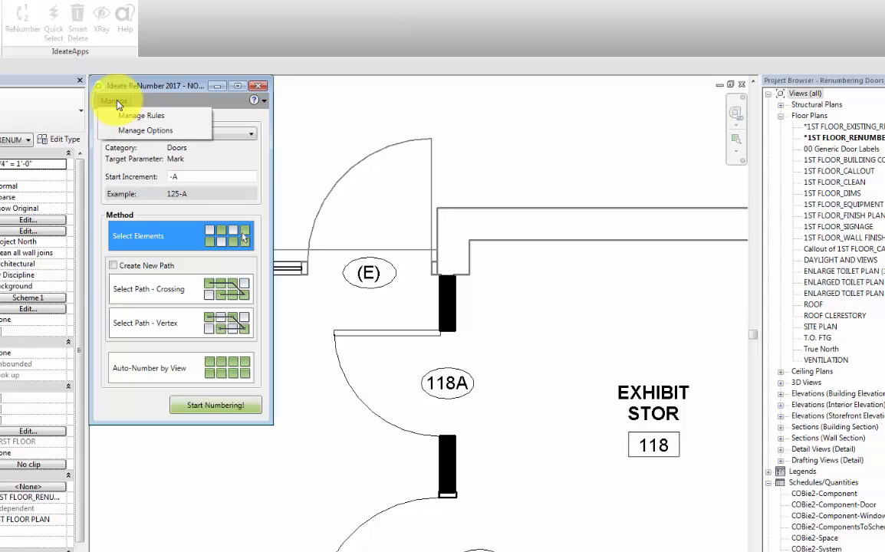
click(144, 131)
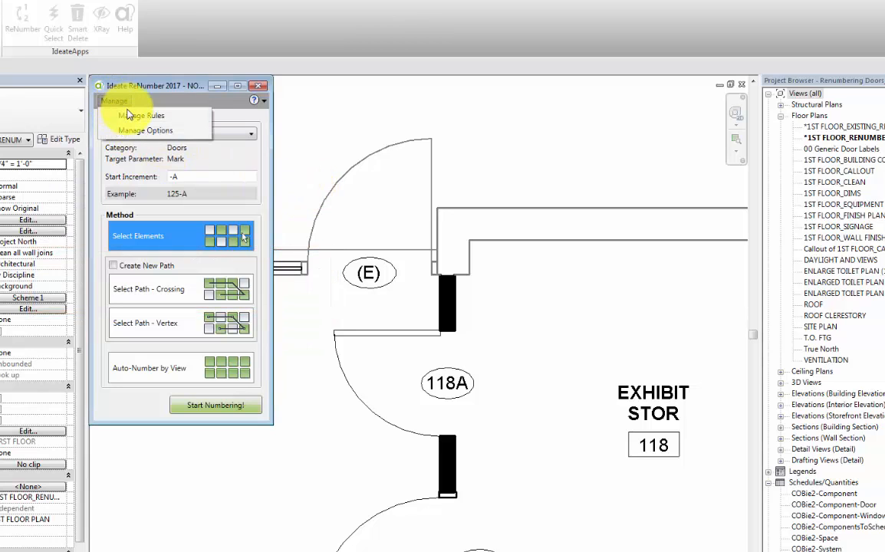
- Show Manage Rules and select the *Doors - Modified rule
click(141, 115)
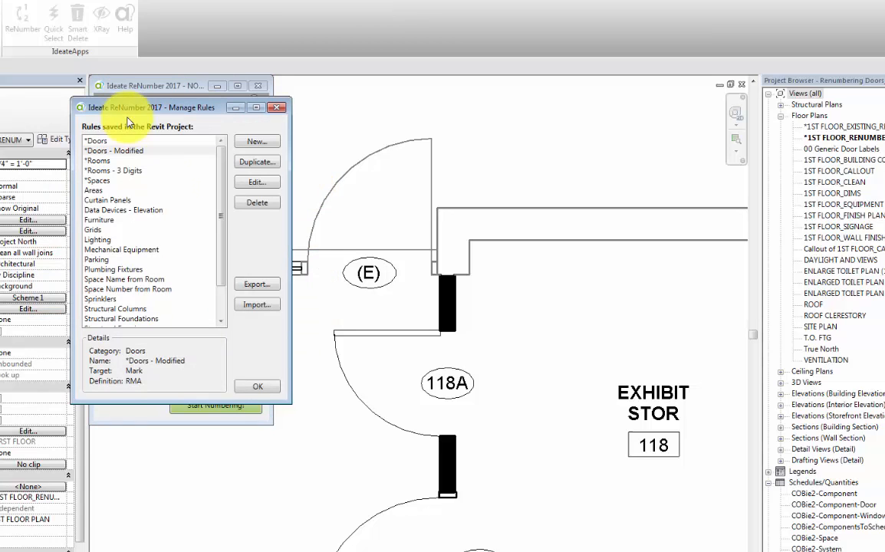
mouse_move(279, 165)
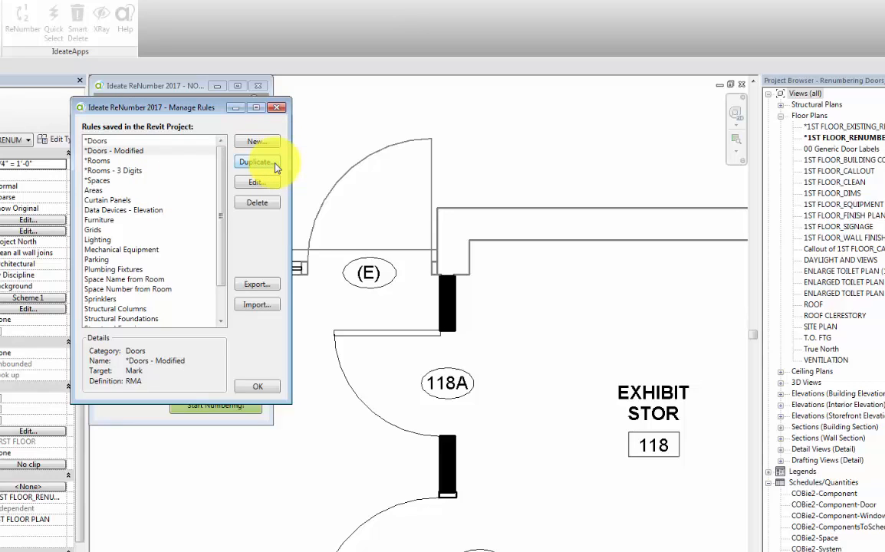
mouse_move(273, 214)
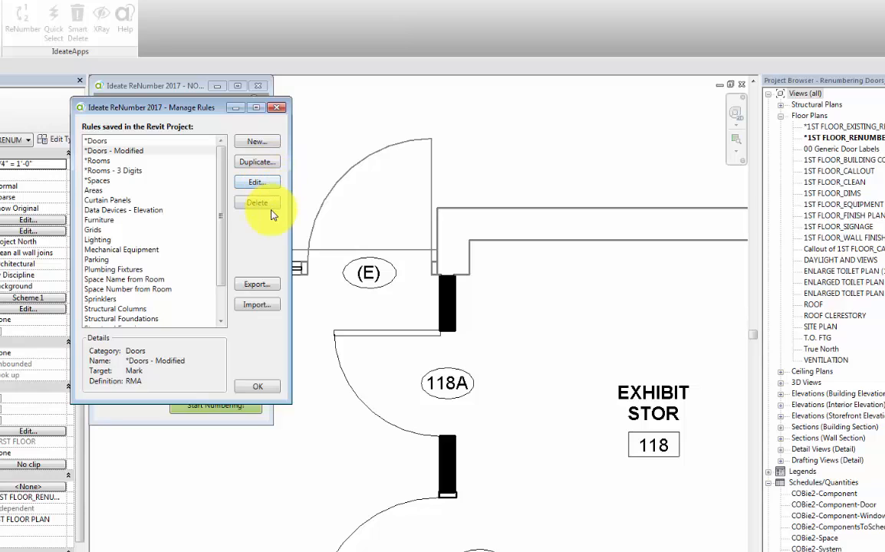
mouse_move(257, 284)
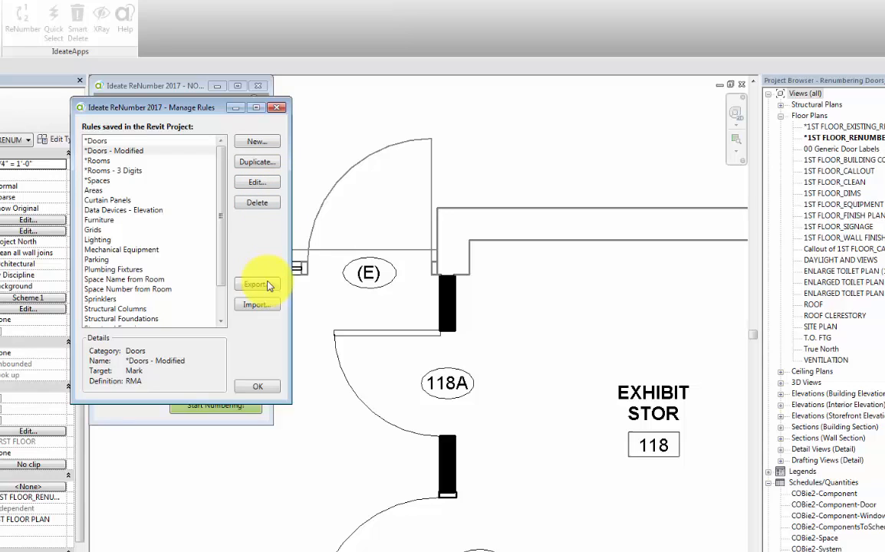
mouse_move(276, 317)
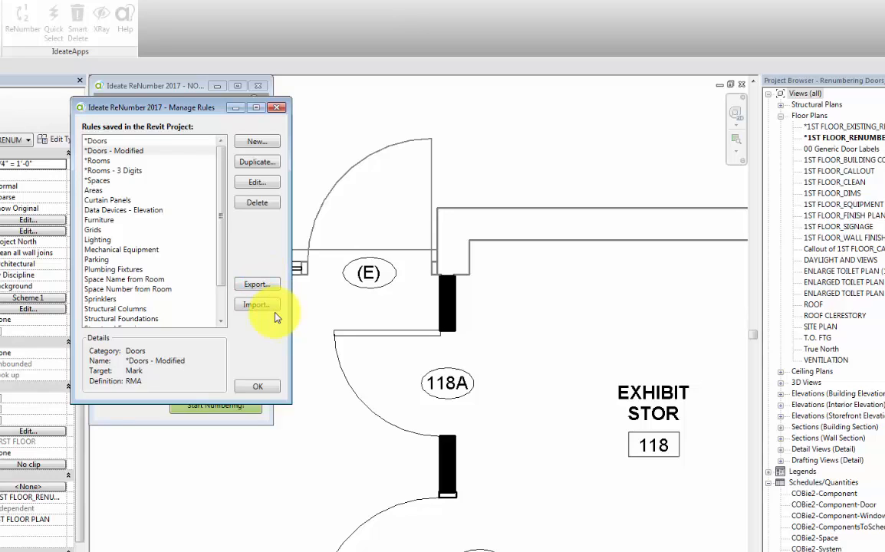
click(115, 150)
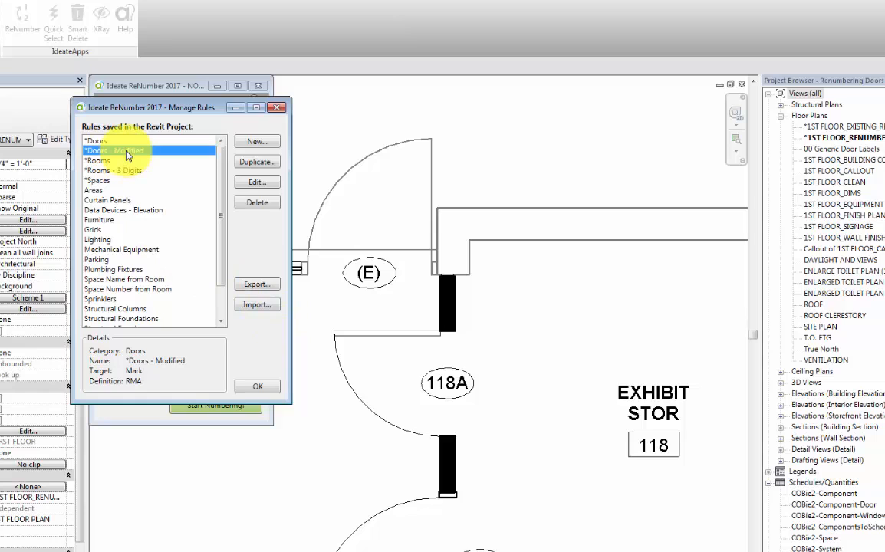
- Edit the Doors - Modified rule and list its Ignore Parameter choices
click(257, 181)
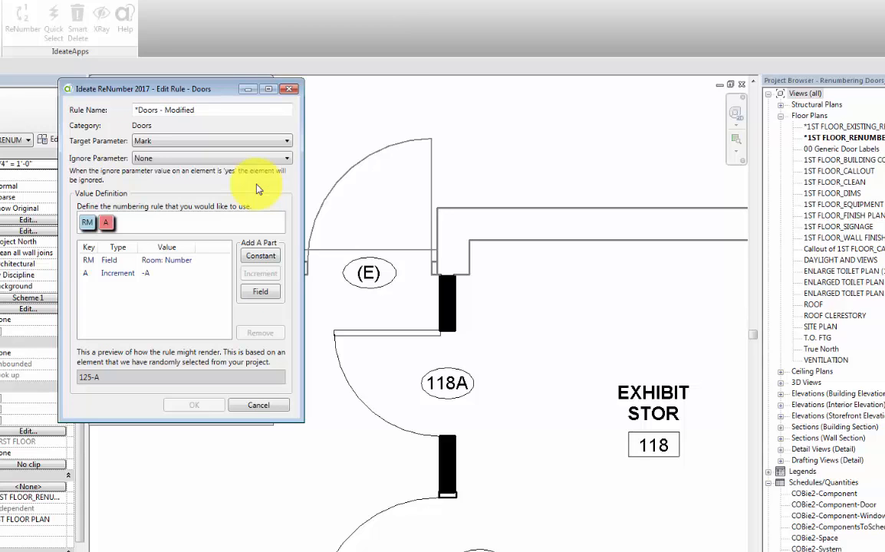
mouse_move(227, 165)
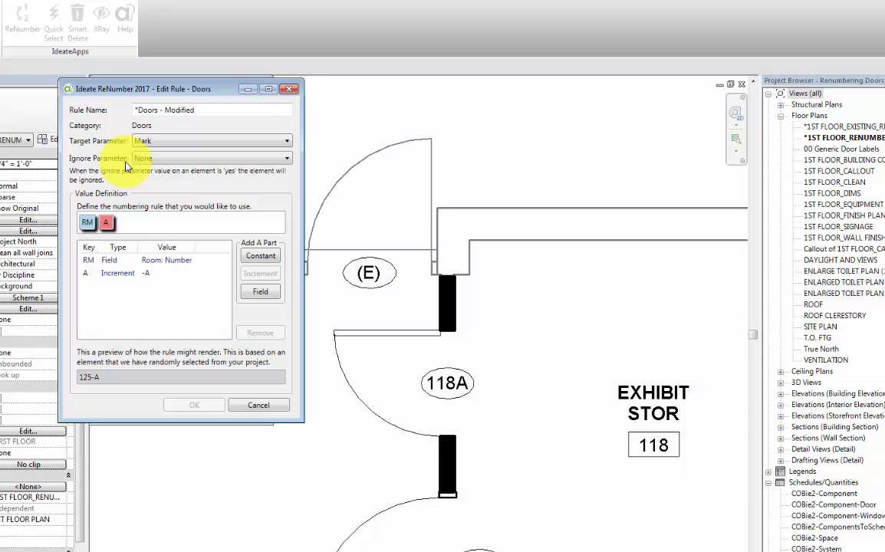
click(284, 158)
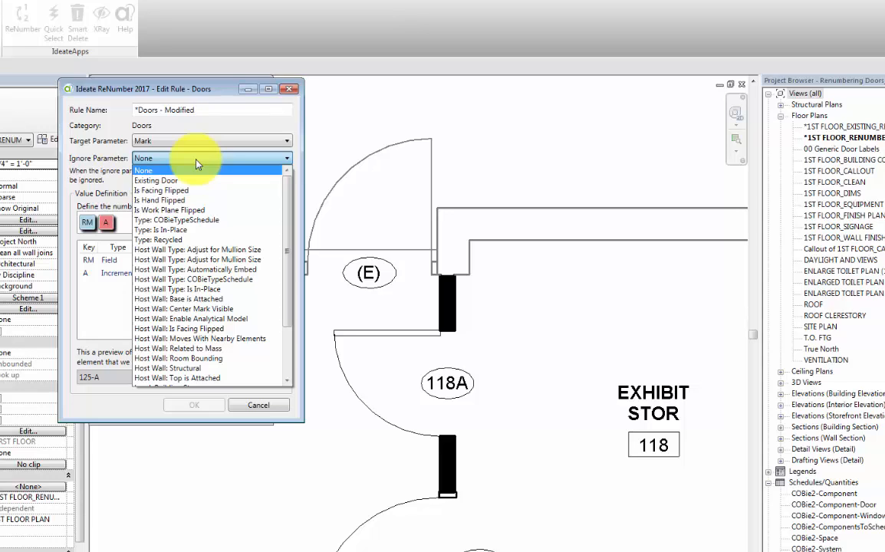
mouse_move(184, 181)
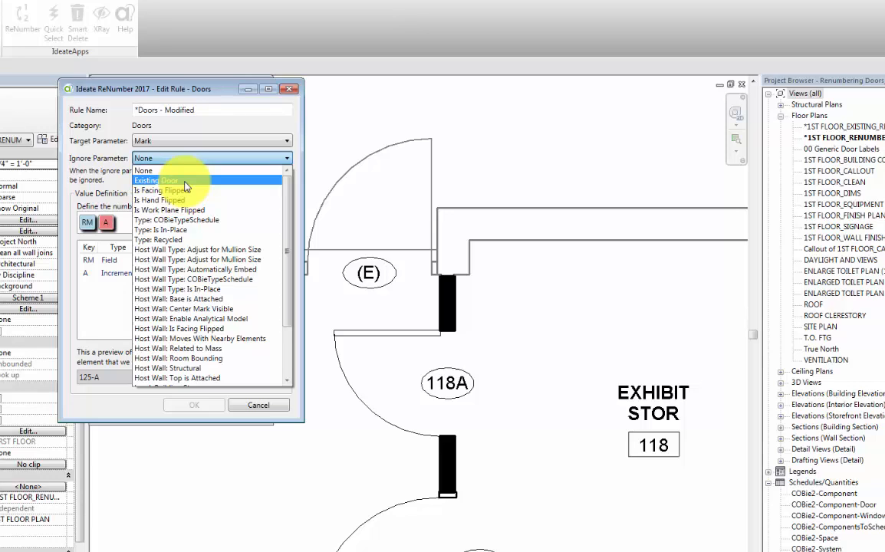
- Set the rule's Ignore Parameter to Existing Door
click(155, 181)
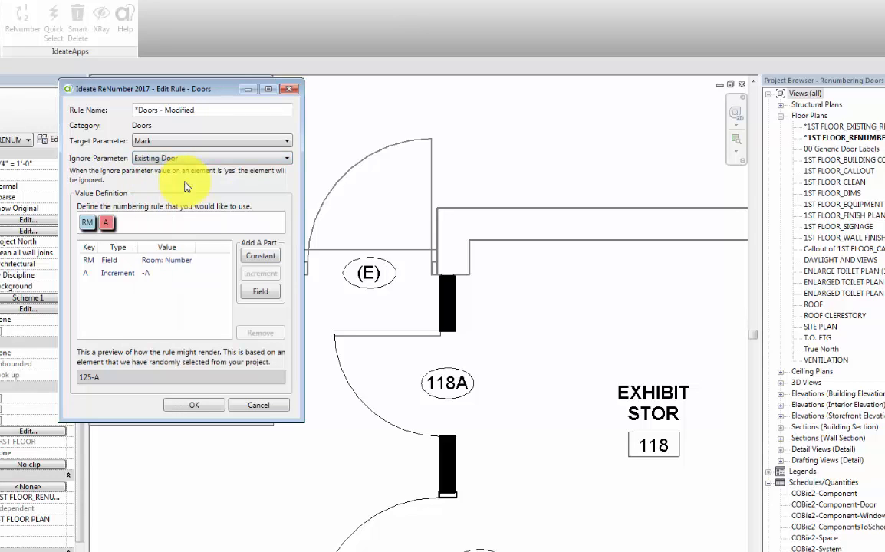
mouse_move(127, 199)
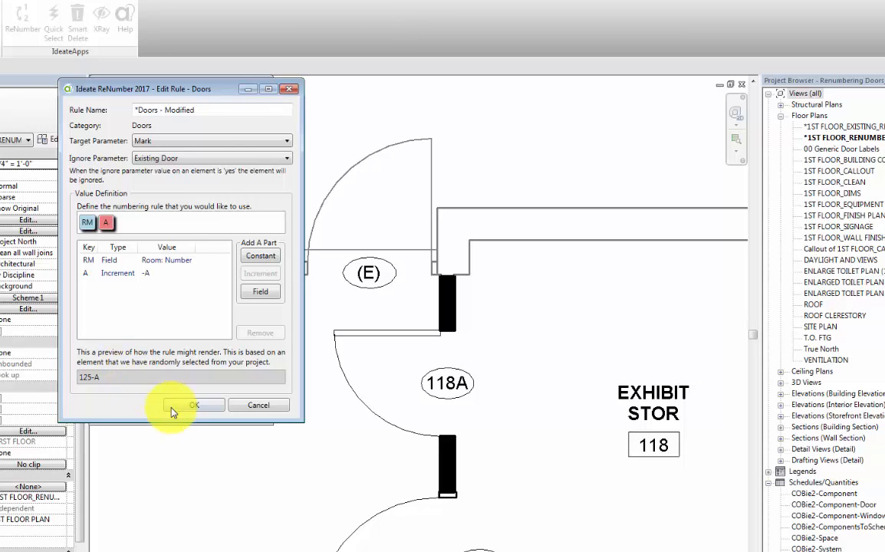
- Save the rule, choose Auto-Number by View and start numbering
click(193, 404)
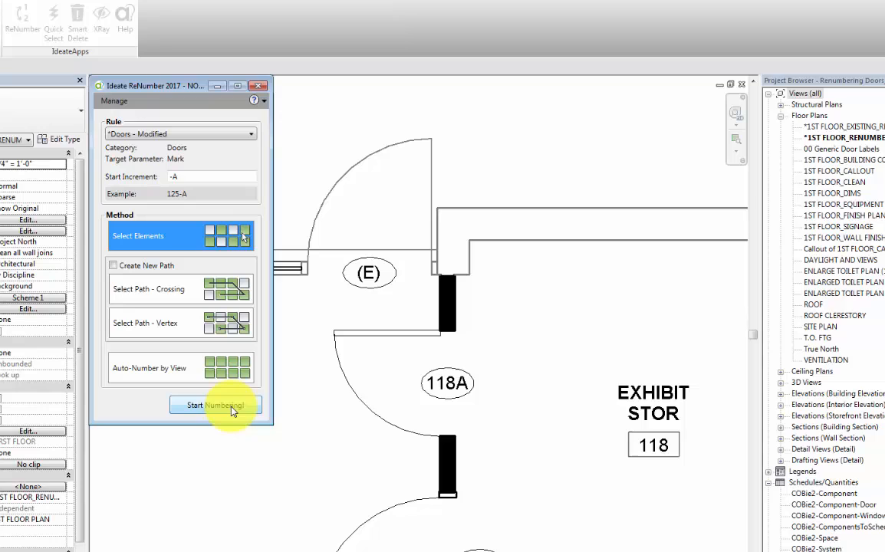
mouse_move(189, 263)
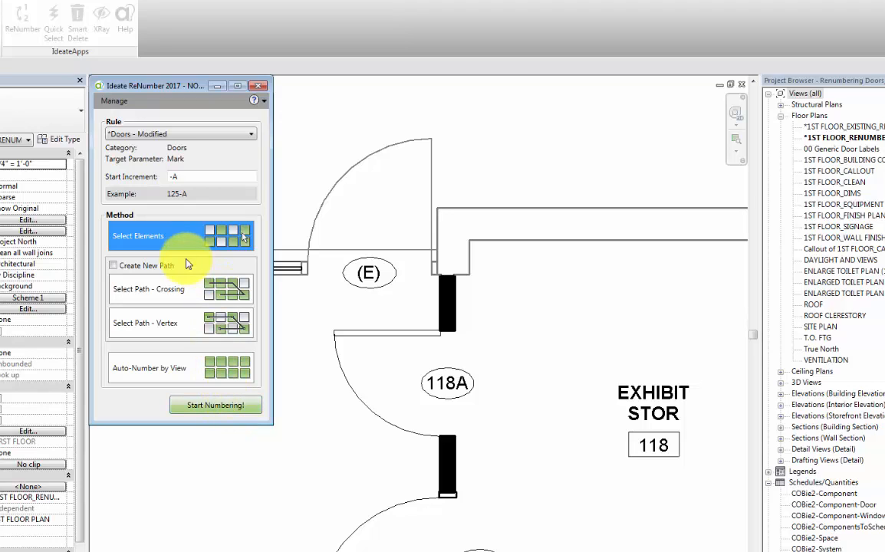
mouse_move(171, 237)
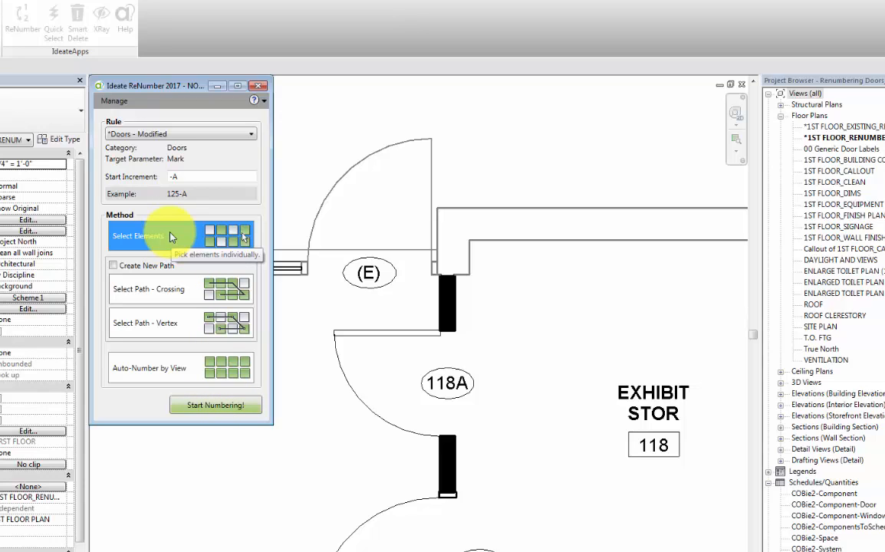
mouse_move(169, 279)
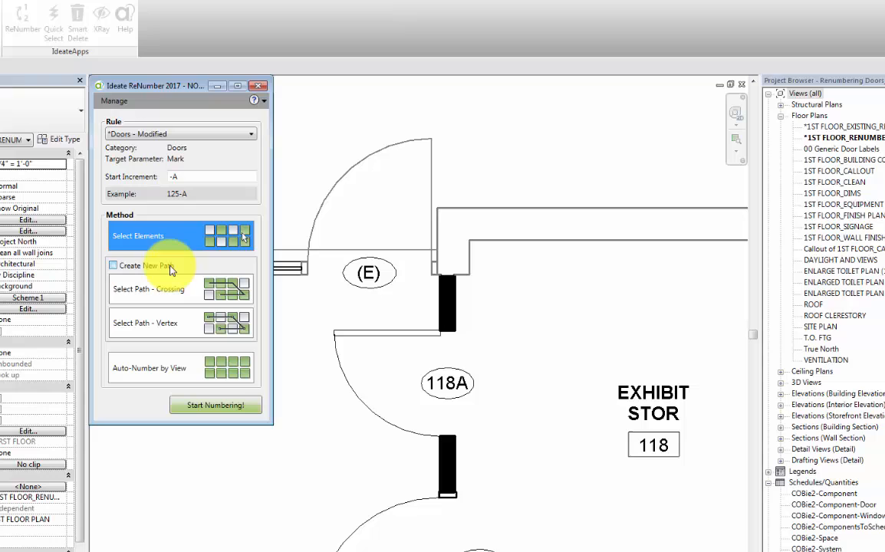
mouse_move(175, 297)
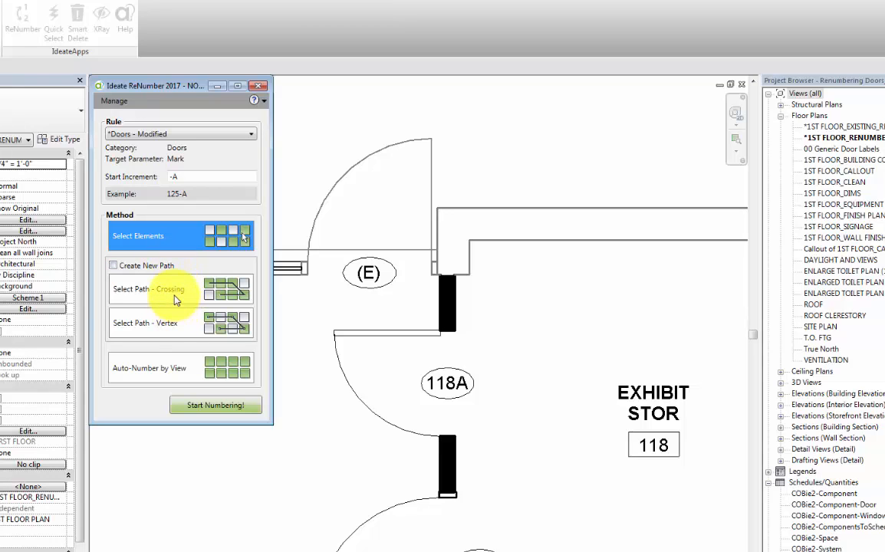
mouse_move(172, 335)
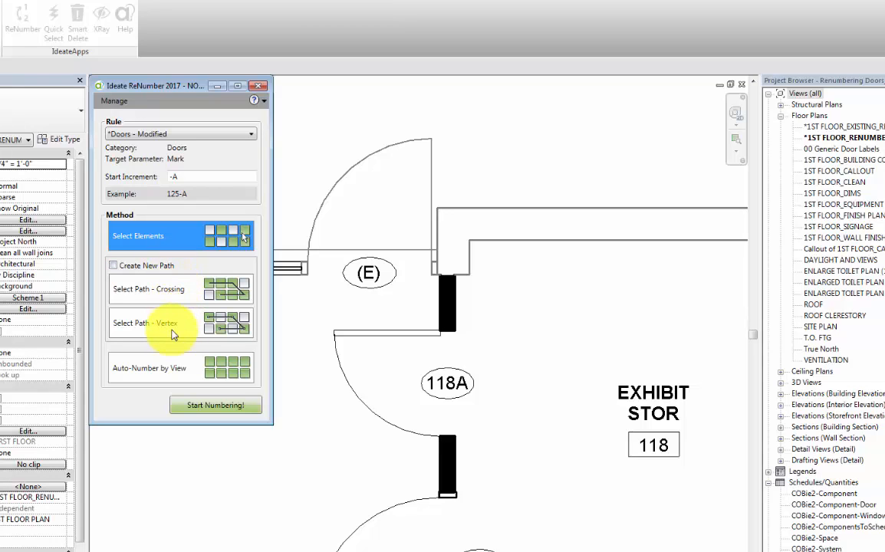
mouse_move(169, 368)
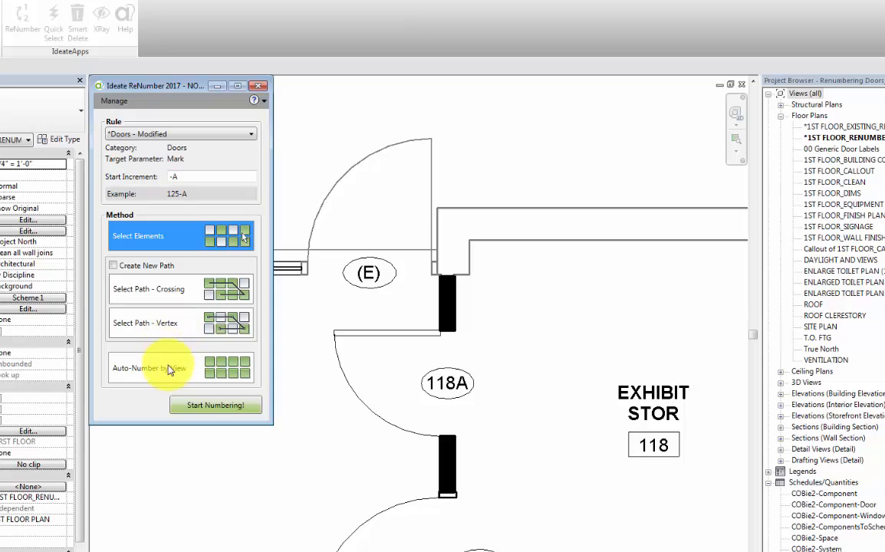
mouse_move(167, 373)
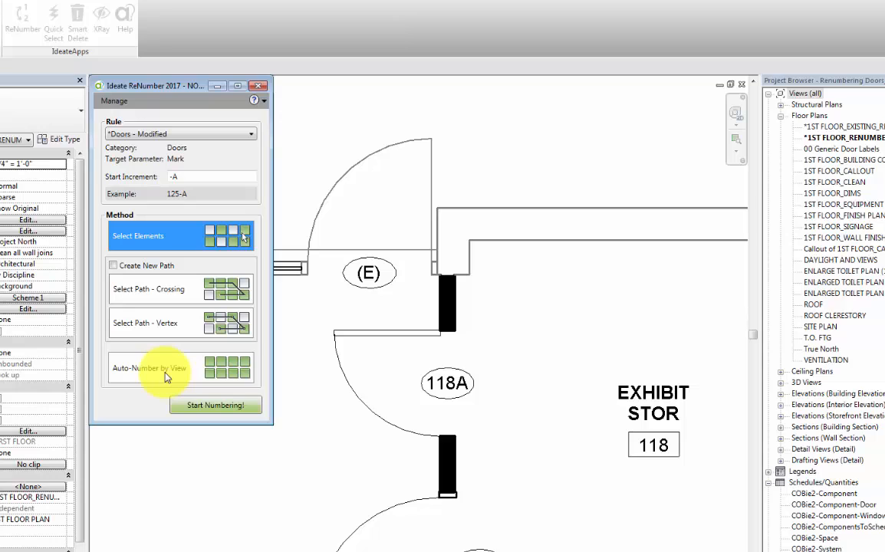
click(149, 368)
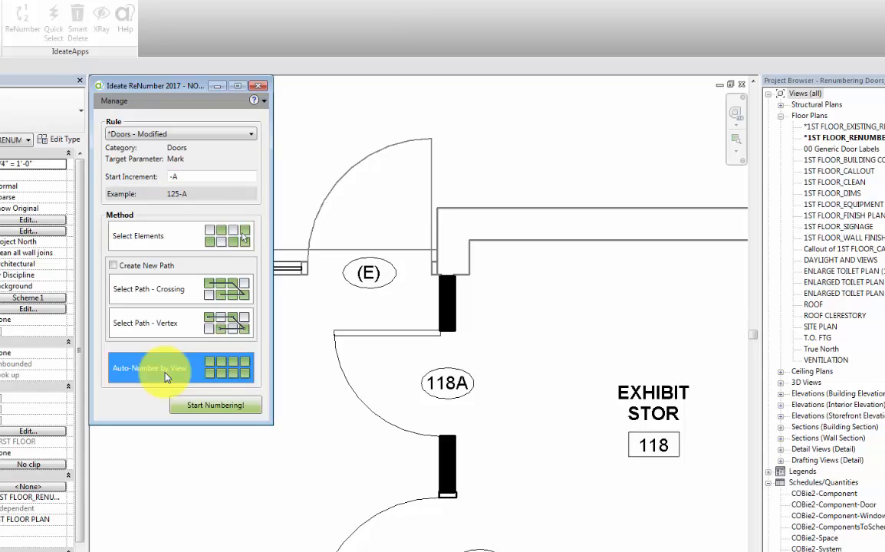
mouse_move(215, 405)
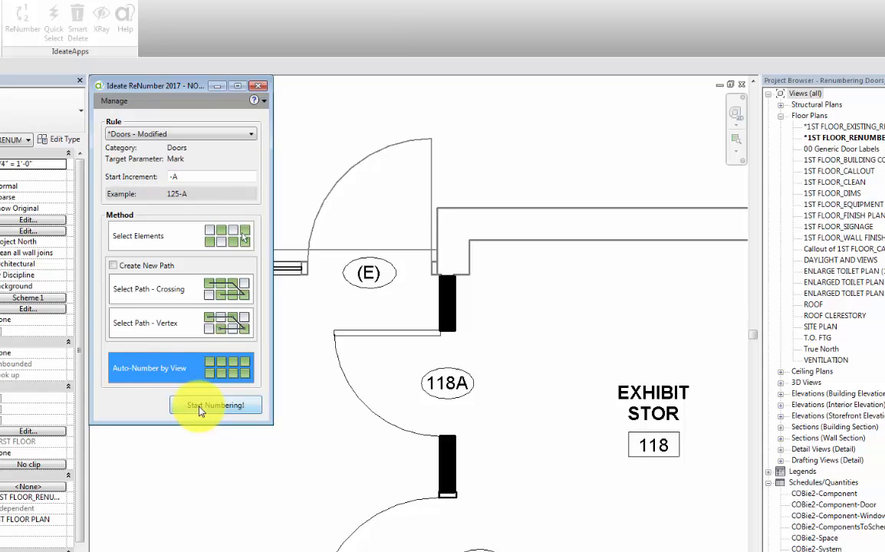
click(214, 405)
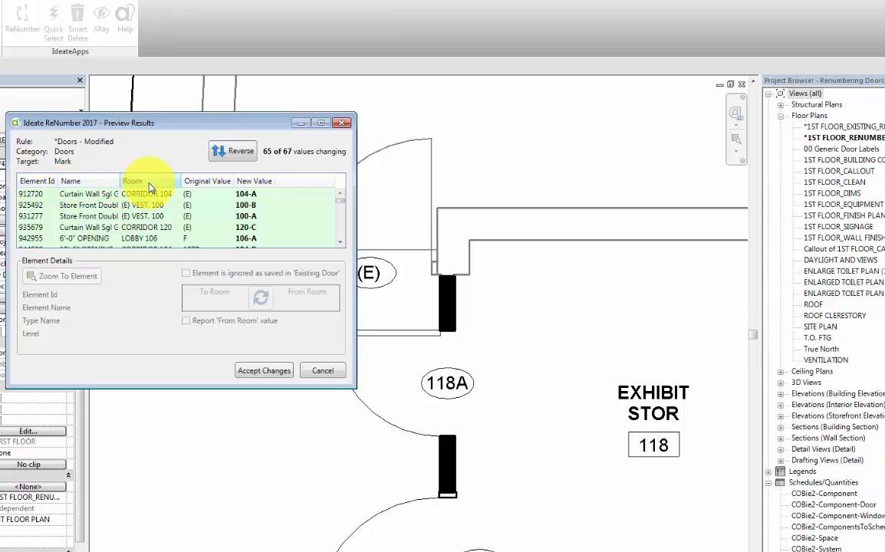
mouse_move(198, 187)
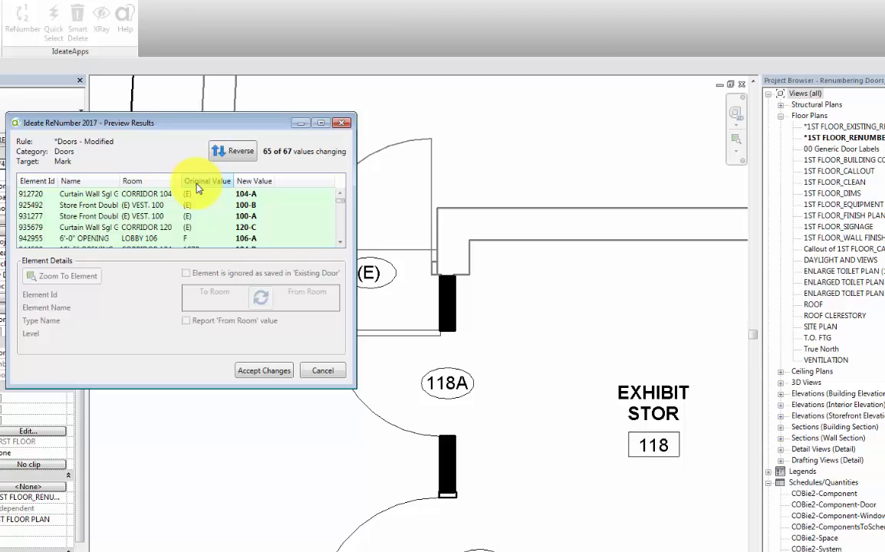
mouse_move(264, 190)
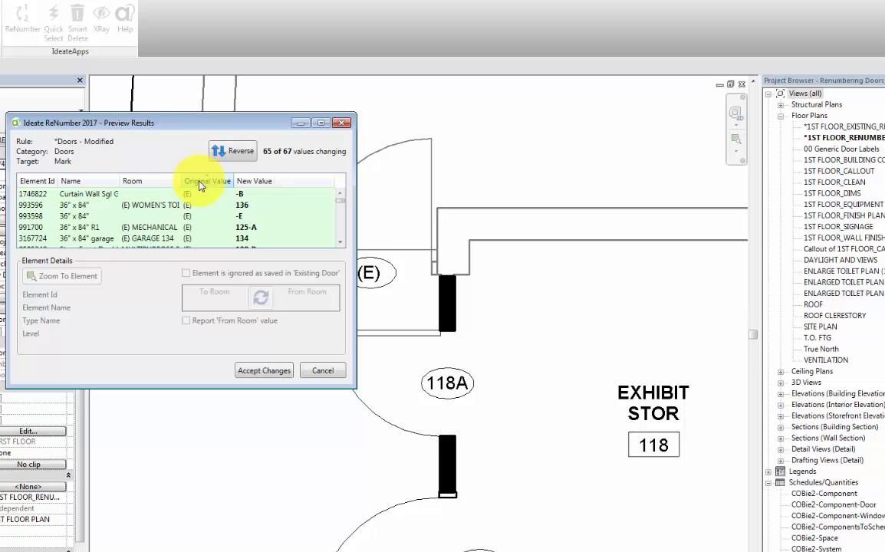
mouse_move(100, 199)
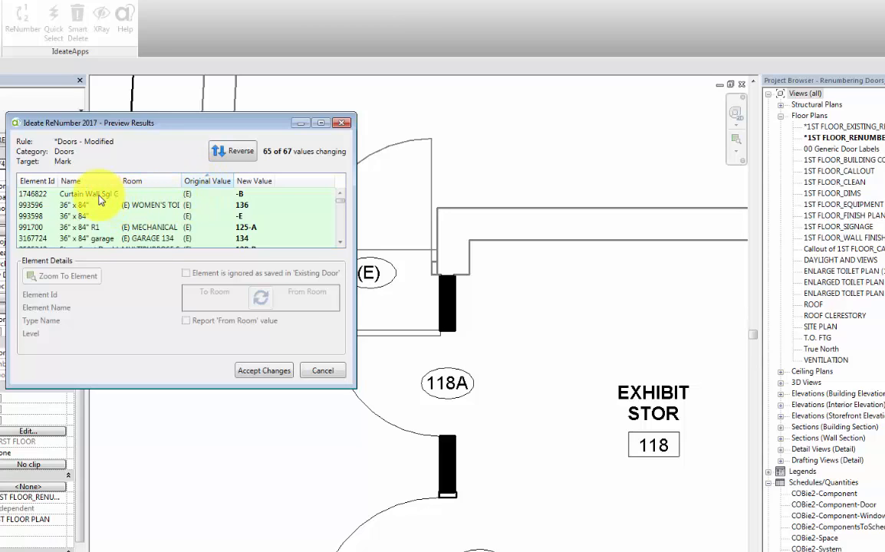
- Show details for the curtain wall door entry from Corridor 131
click(89, 193)
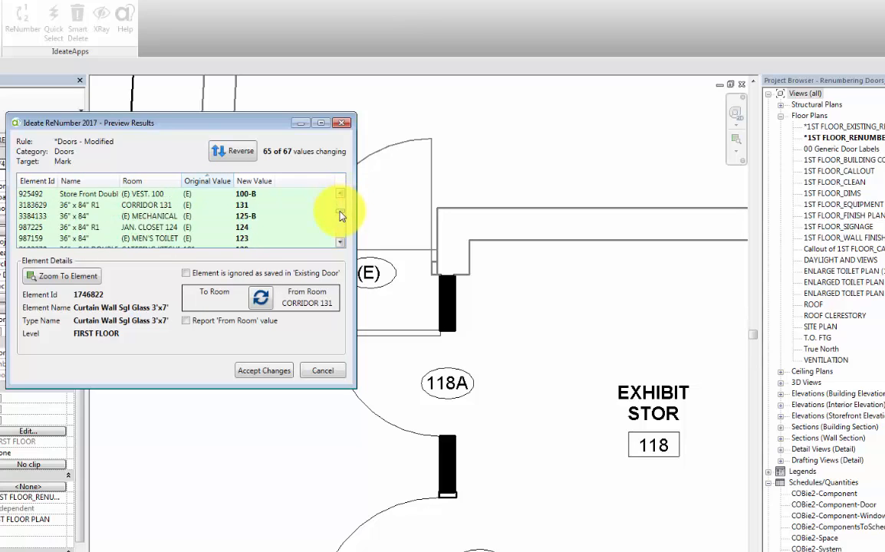
- Ignore the (E) doors via Existing Door and zoom to the Catering Kitchen door
scroll(down, 3)
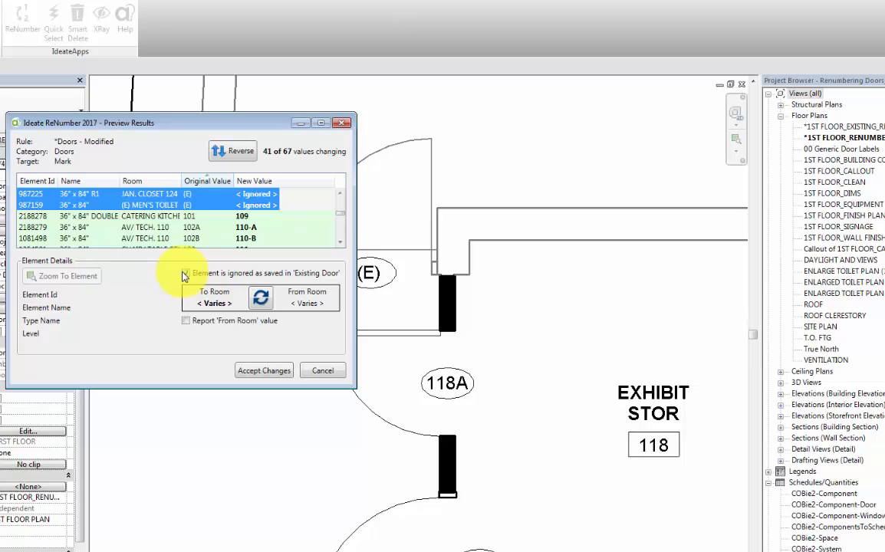
click(185, 273)
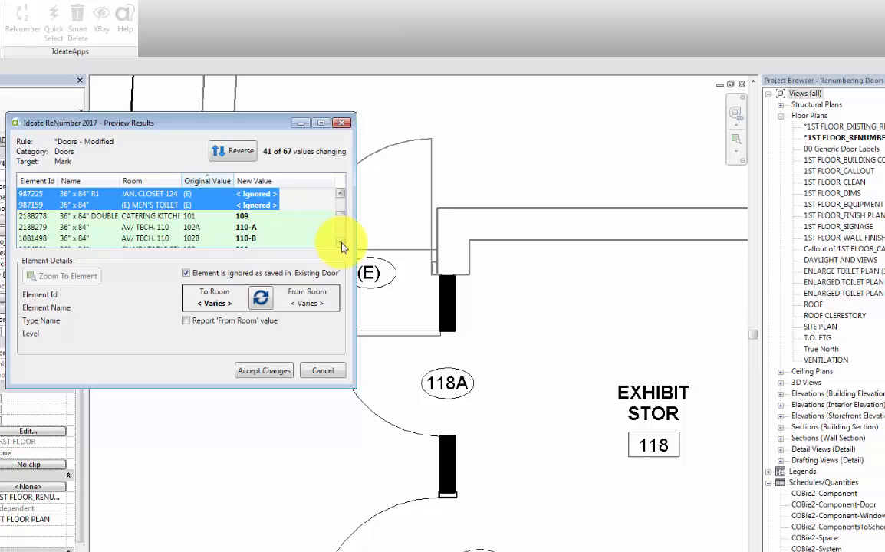
mouse_move(201, 230)
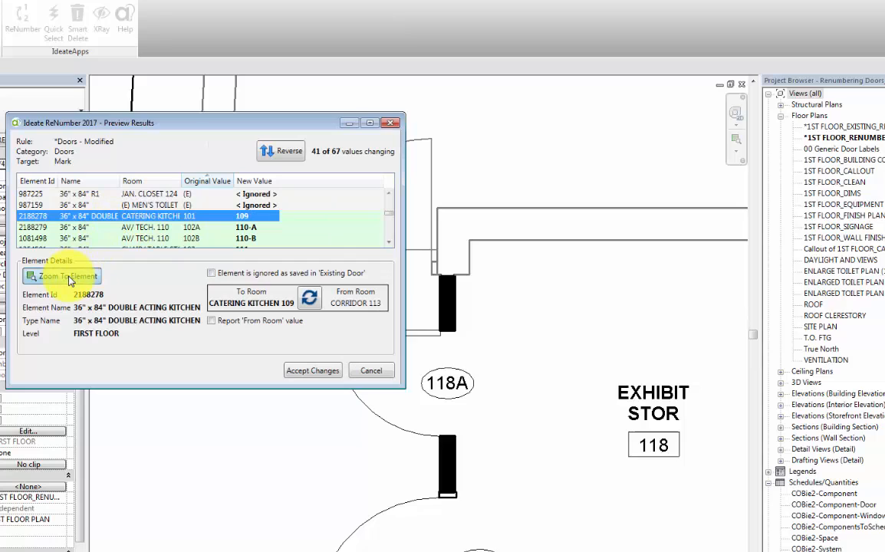
click(67, 276)
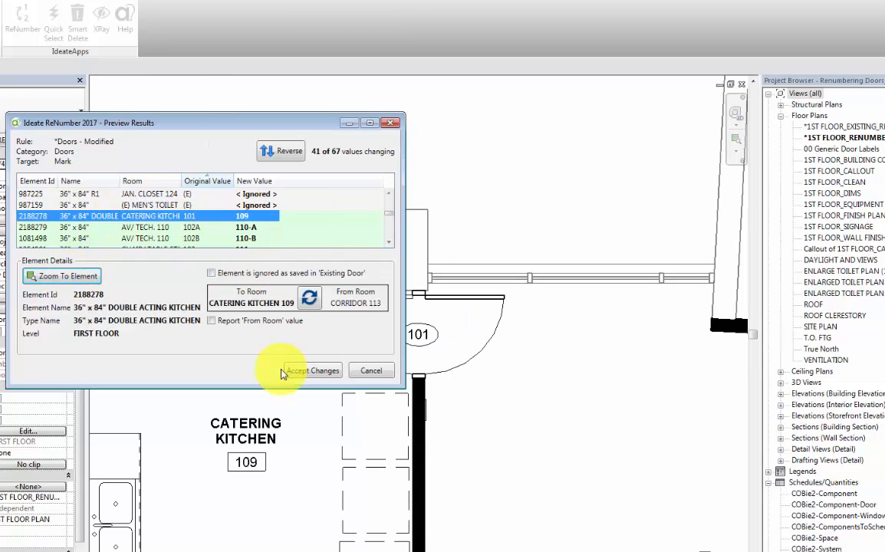
mouse_move(297, 499)
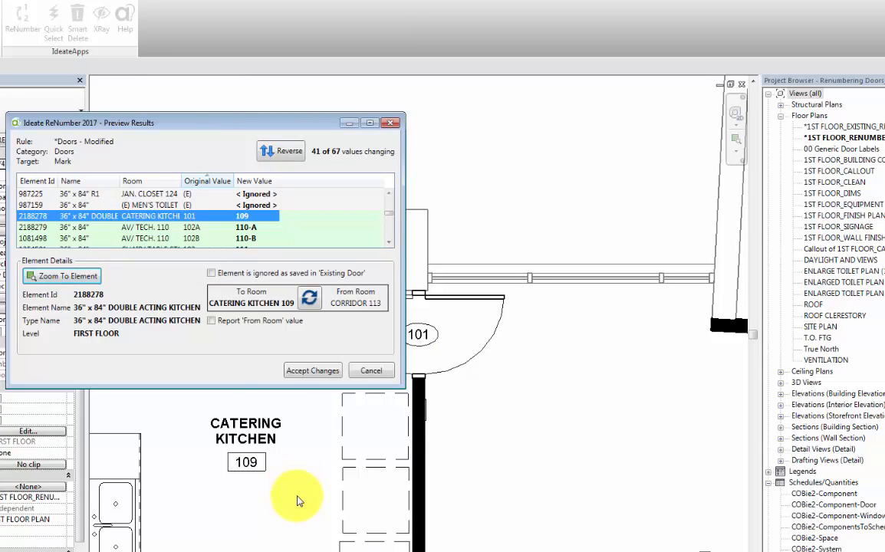
mouse_move(457, 344)
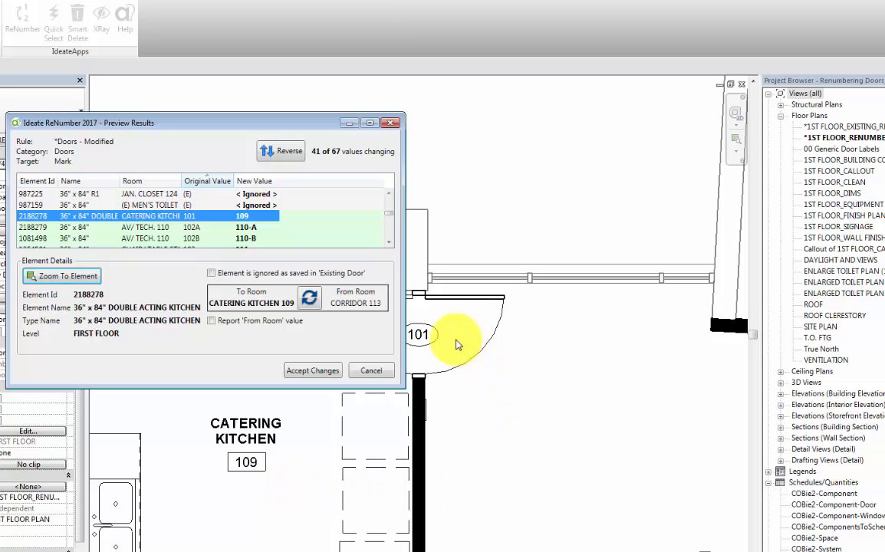
mouse_move(273, 503)
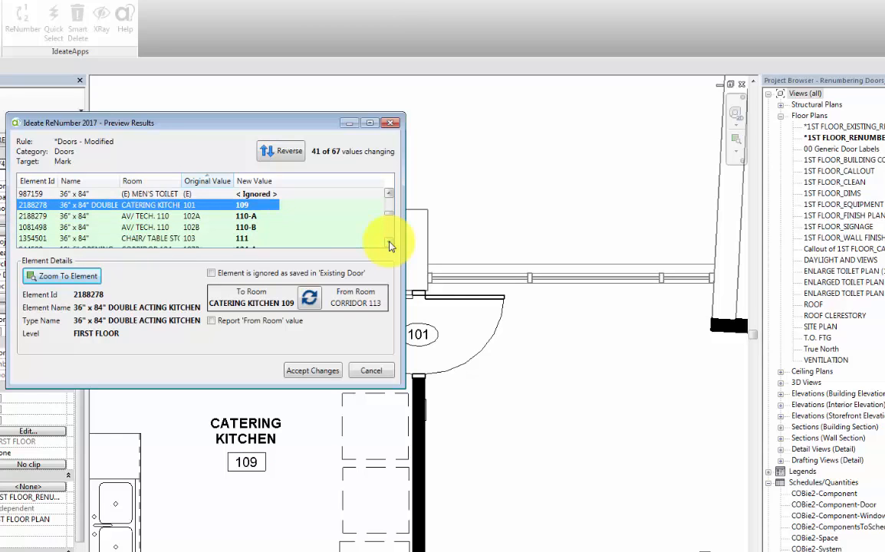
- Select the 10'-6" OPENING row for Corridor 104 in the preview
scroll(down, 3)
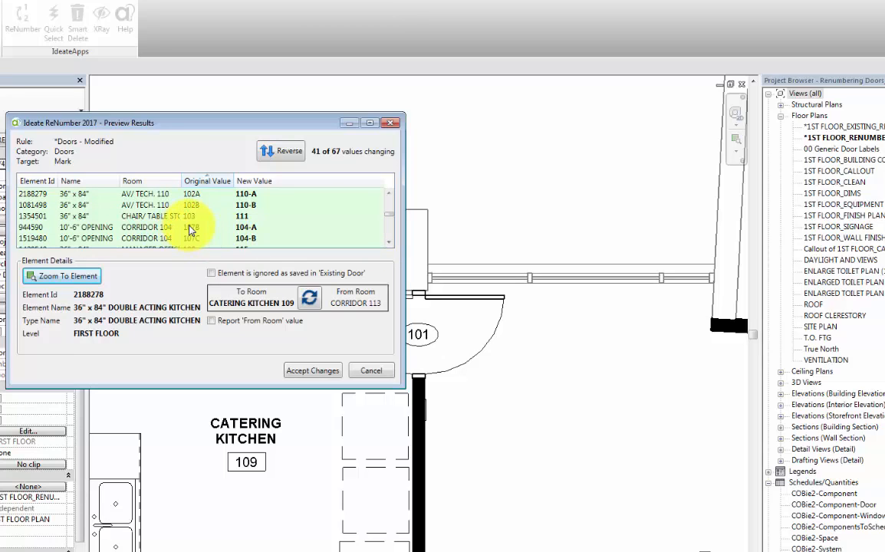
click(191, 227)
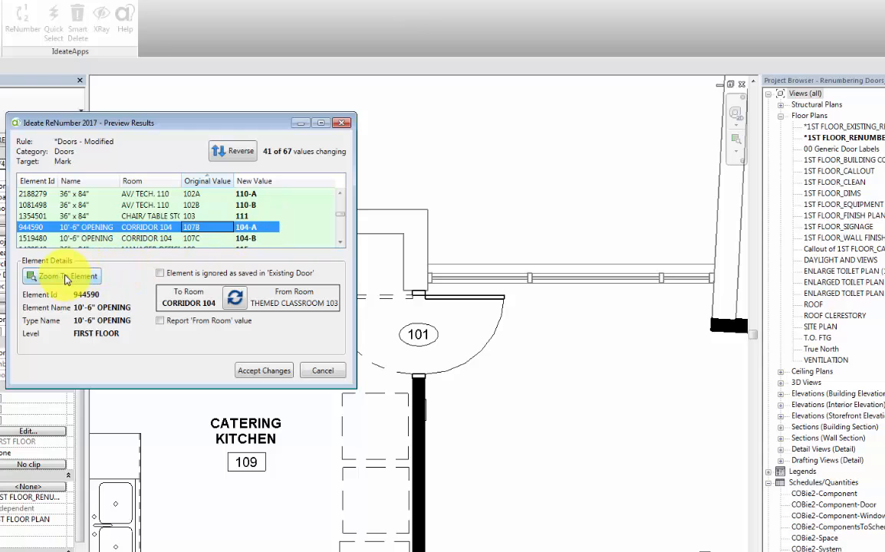
- Swap the corridor opening's rooms so it numbers after Themed Classroom 103, then accept the changes
click(66, 276)
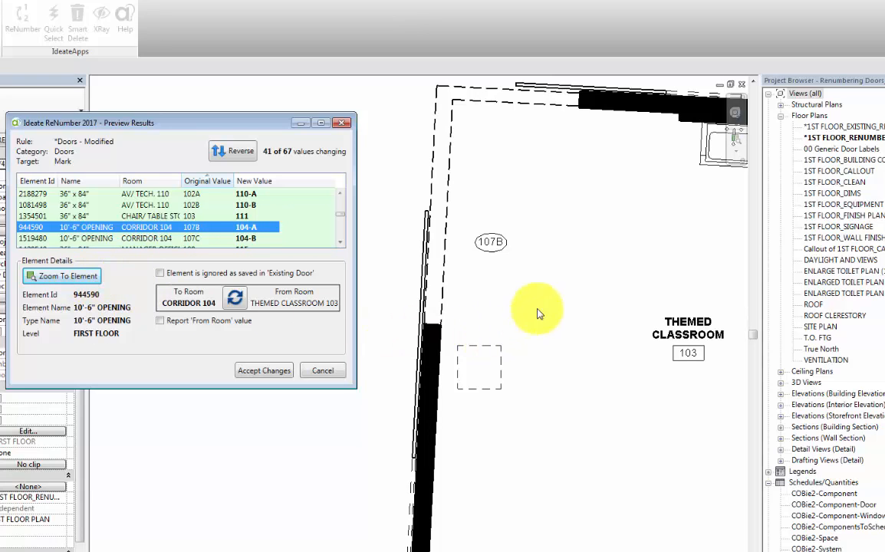
mouse_move(468, 190)
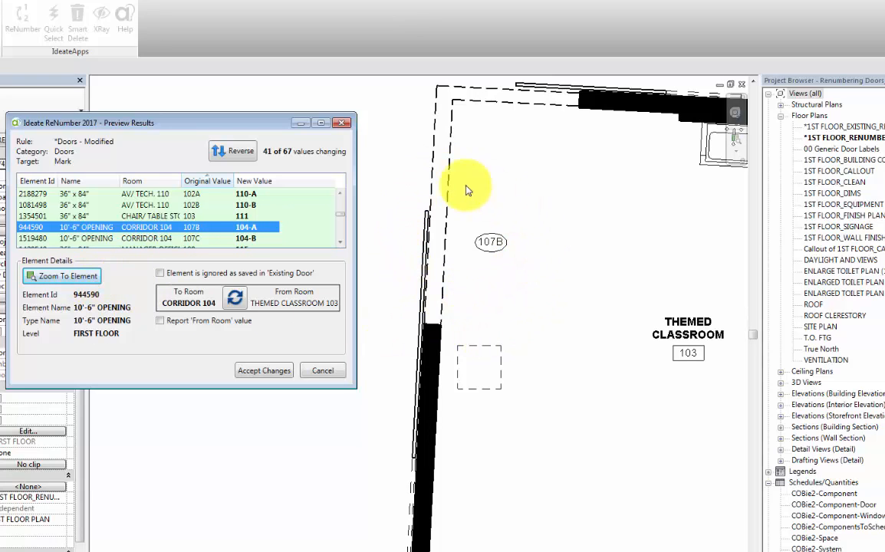
mouse_move(659, 360)
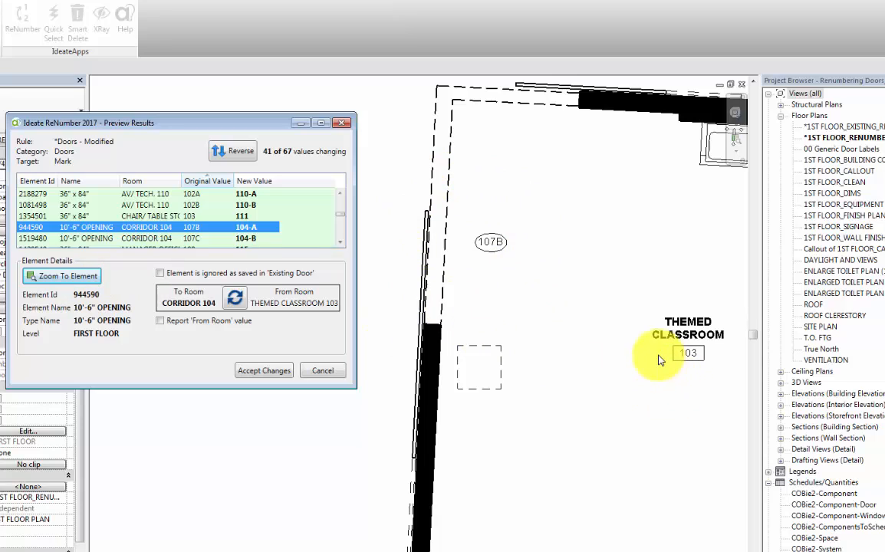
mouse_move(663, 368)
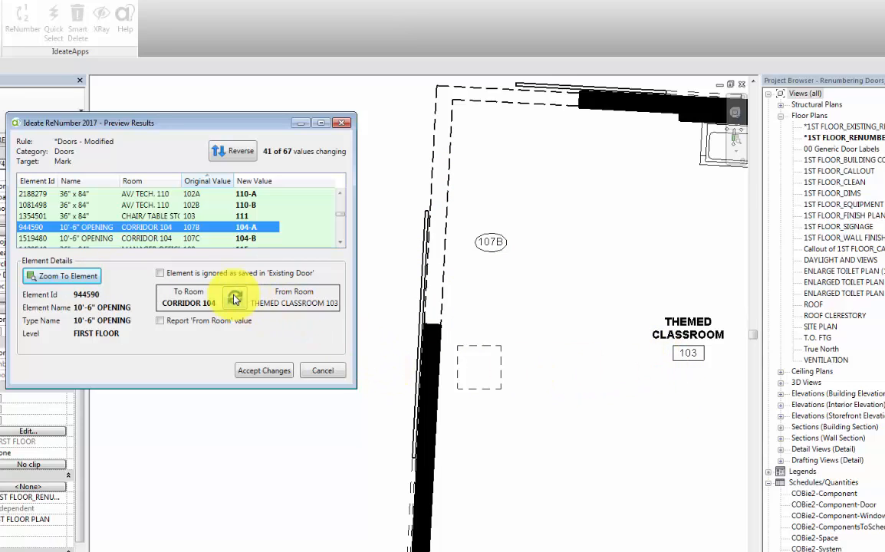
mouse_move(236, 297)
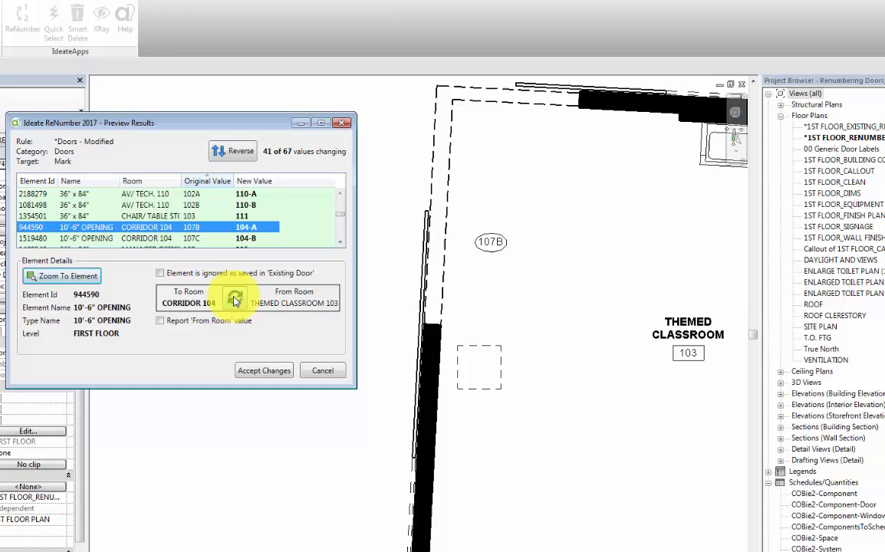
click(261, 298)
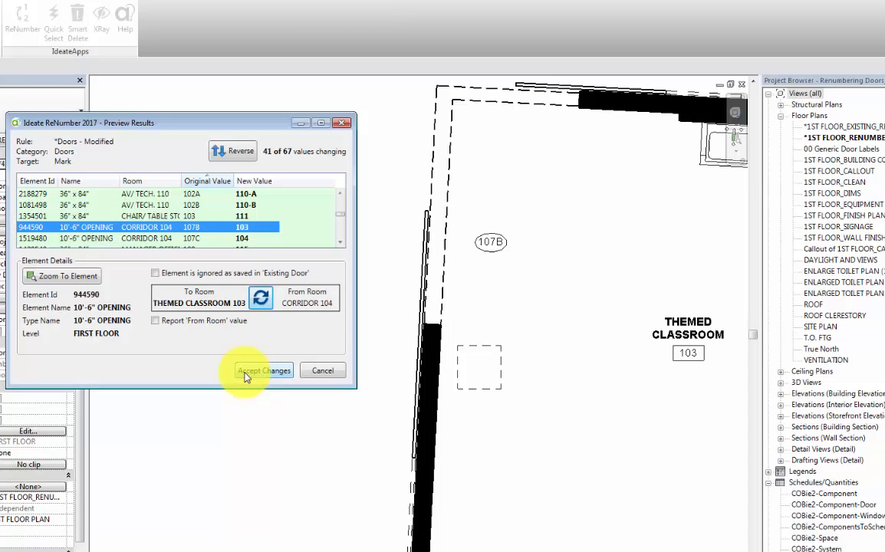
click(264, 370)
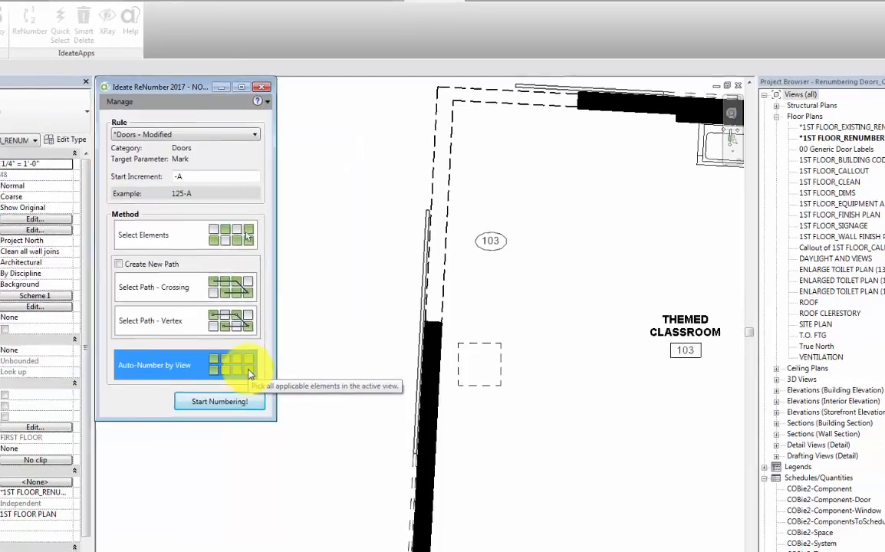